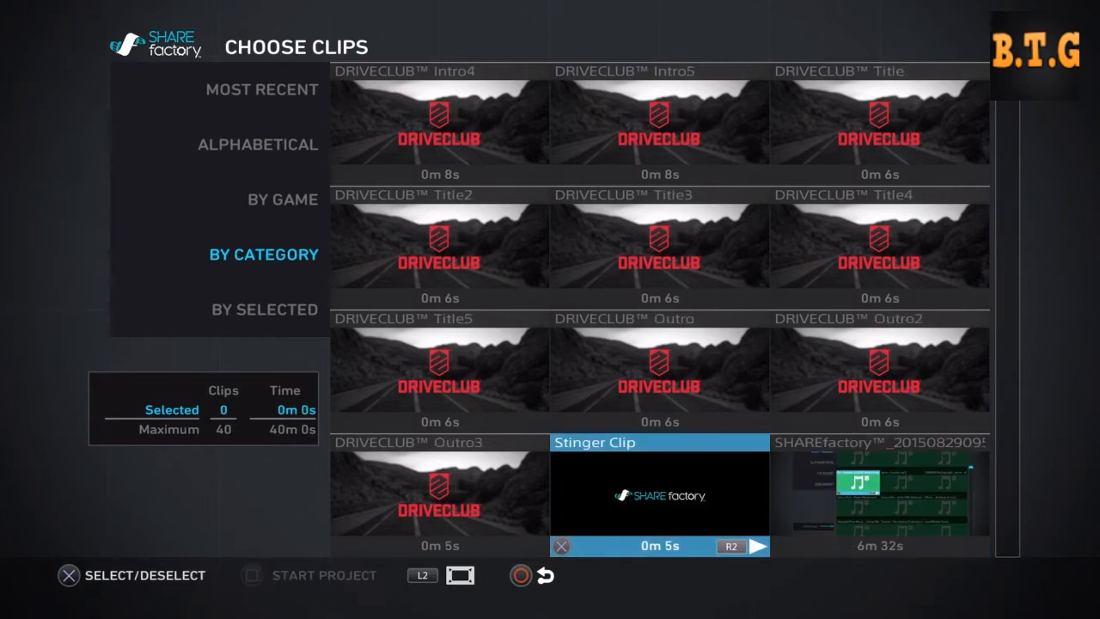
Scroll through the By Category clips and select a clip for the project
{"action": "scroll", "scroll_direction": "down", "scroll_amount": 3}
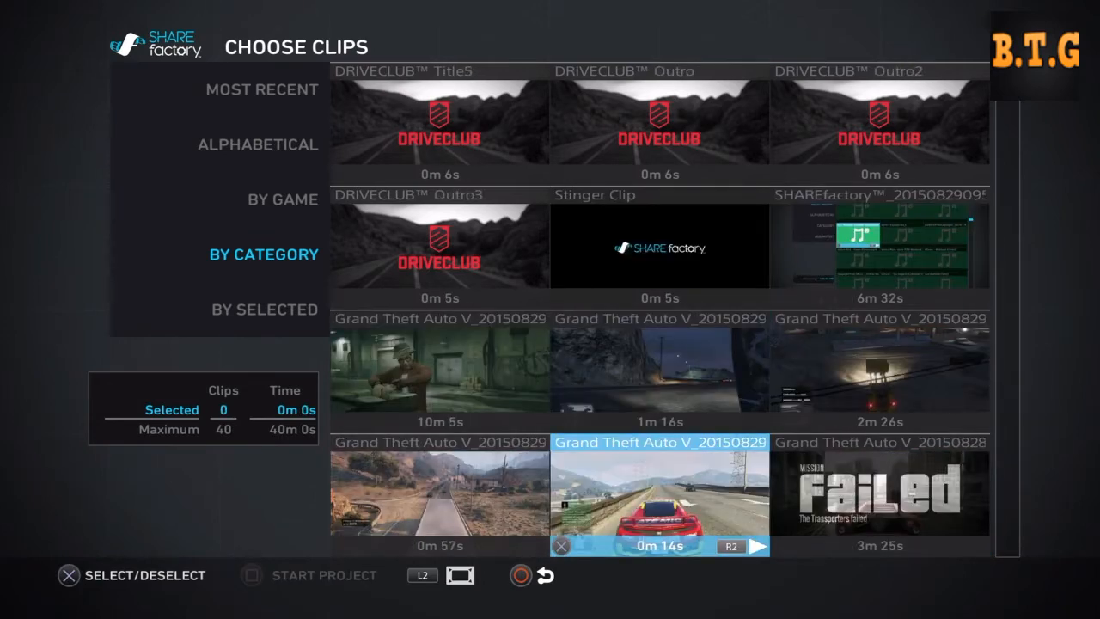
{"action": "scroll", "scroll_direction": "down", "scroll_amount": 3}
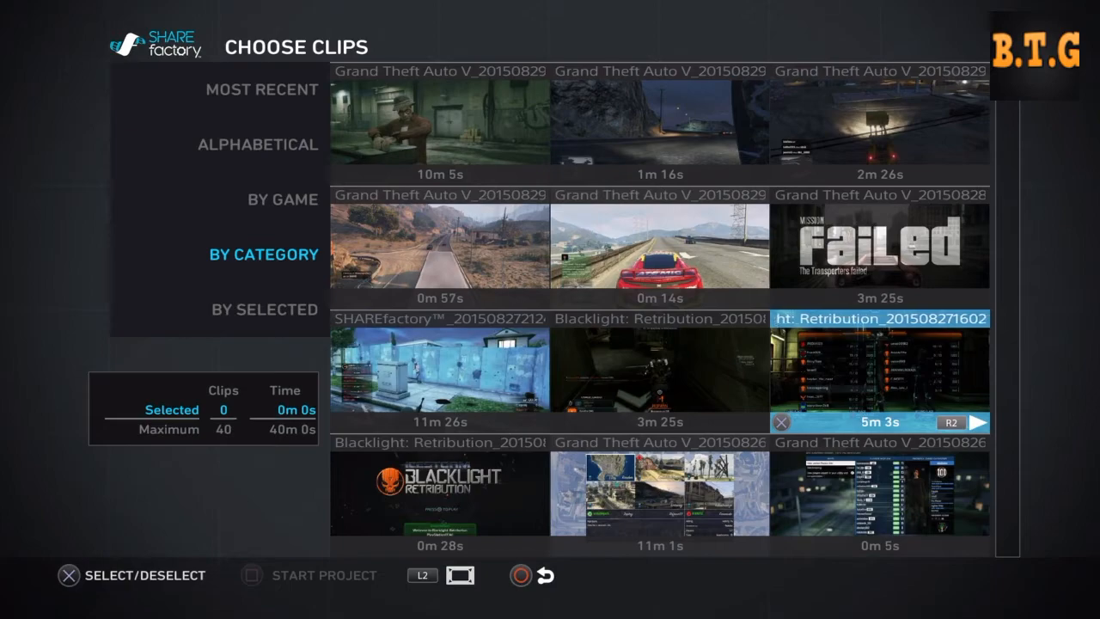
{"action": "scroll", "scroll_direction": "down", "scroll_amount": 3}
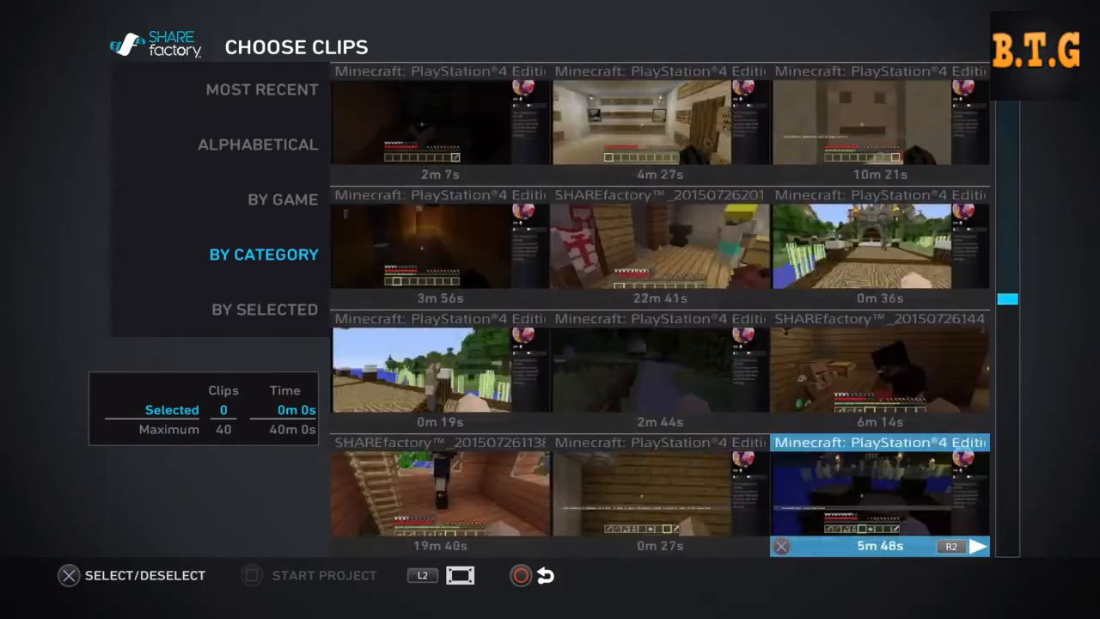
{"action": "scroll", "scroll_direction": "down", "scroll_amount": 3}
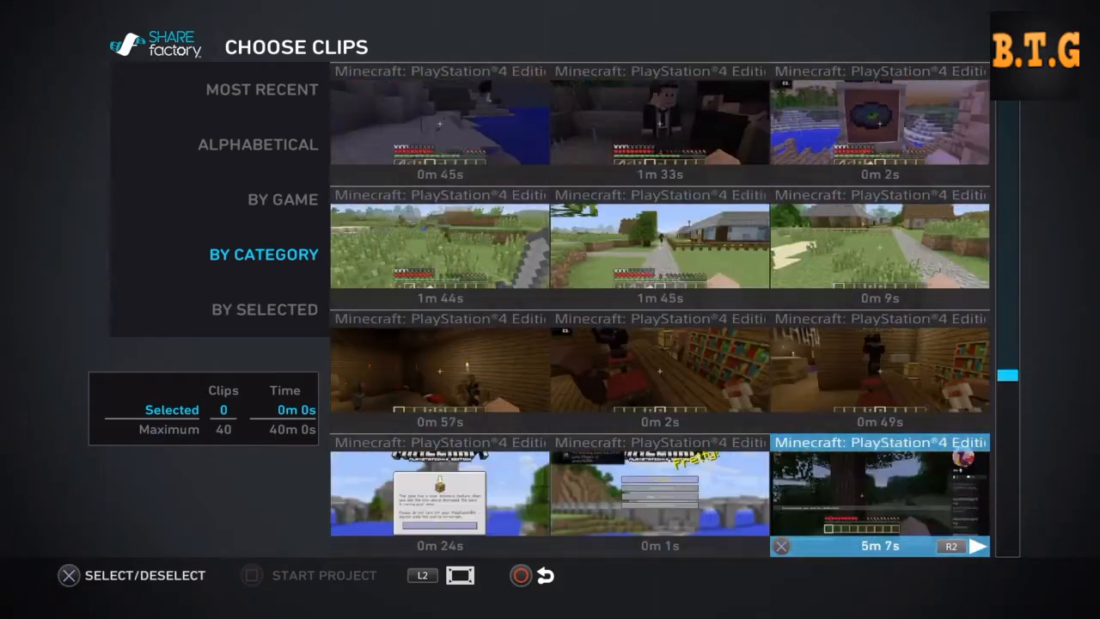
{"action": "scroll", "scroll_direction": "down", "scroll_amount": 3}
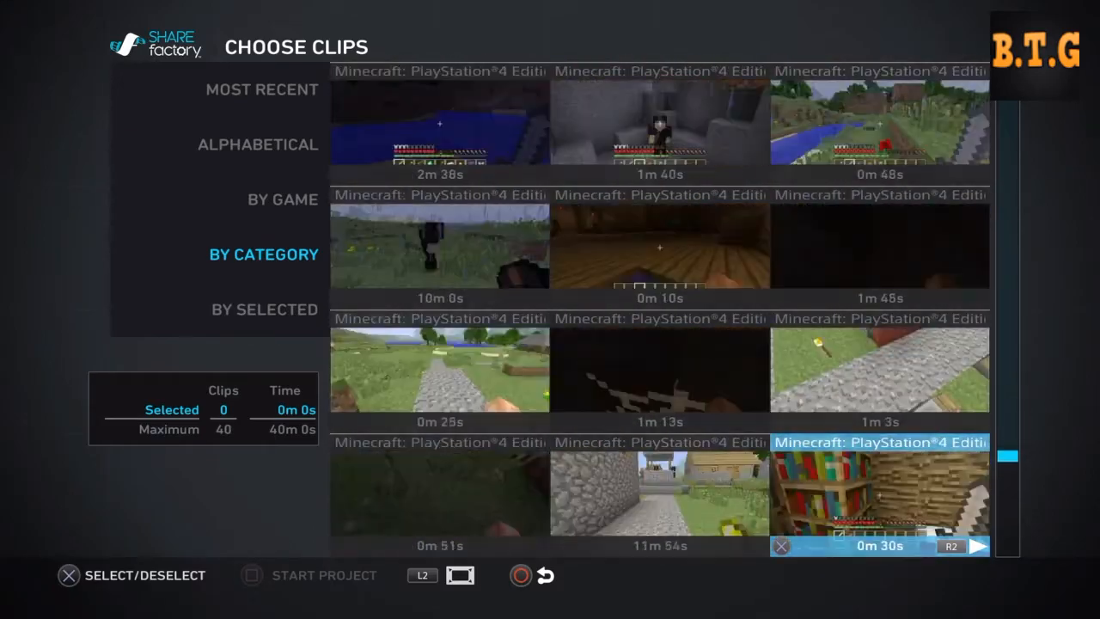
{"action": "left_click", "coordinate": [659, 369]}
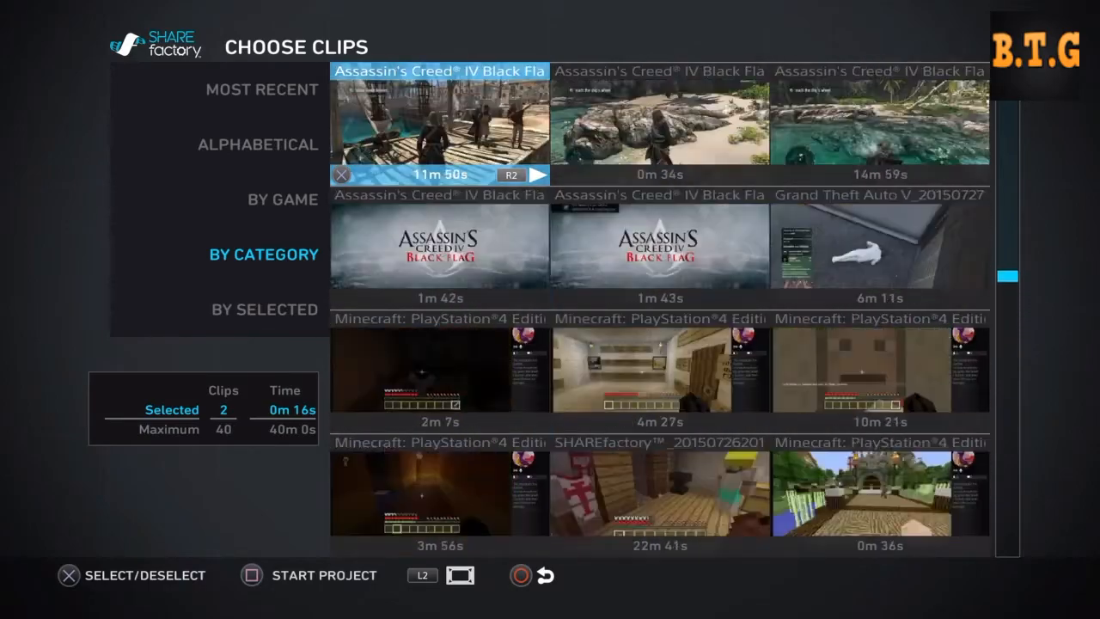
Scroll down the clip list to find a third clip
{"action": "scroll", "scroll_direction": "down", "scroll_amount": 3}
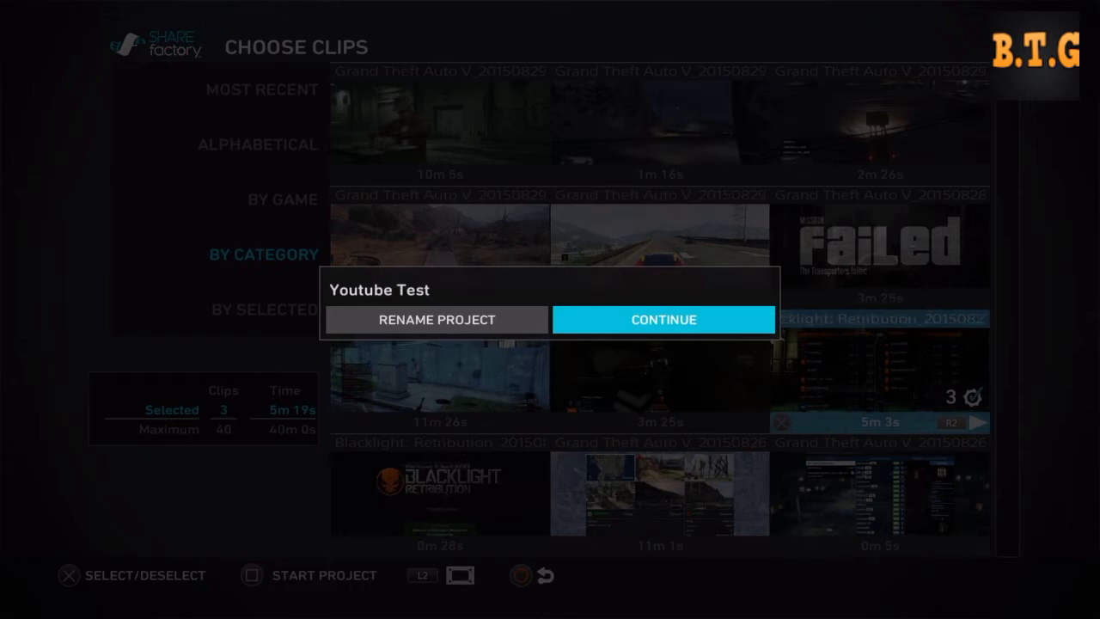
Continue into the Youtube Test editor and switch to editing the existing clip
{"action": "left_click", "coordinate": [664, 319]}
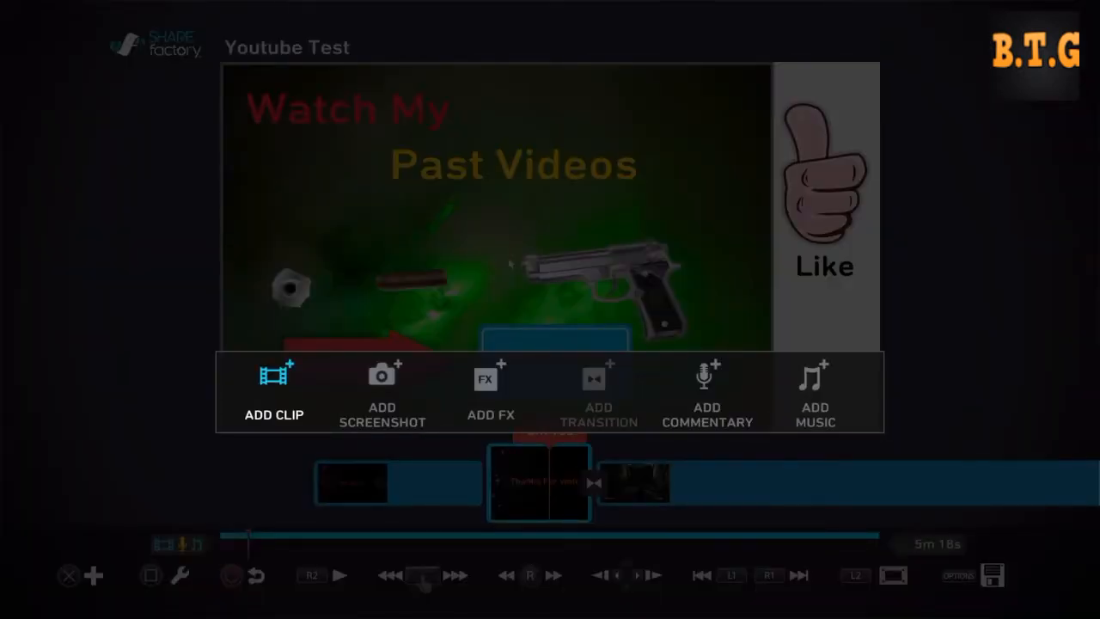
{"action": "left_click", "coordinate": [486, 380]}
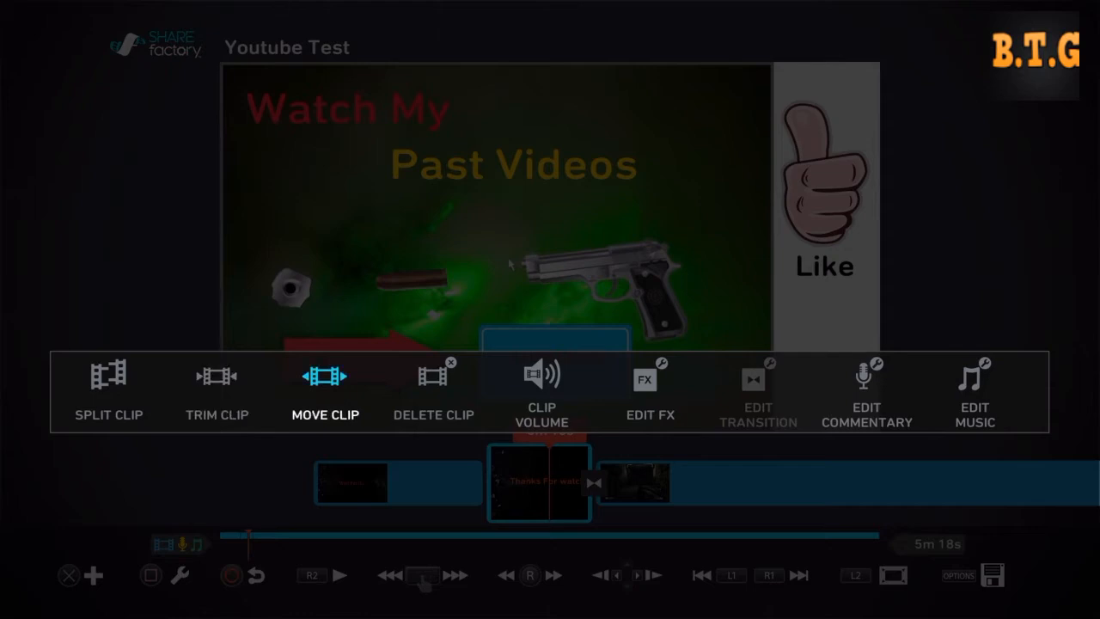
Close the clip menu and open the end-of-timeline transition's options
{"action": "left_click", "coordinate": [540, 387]}
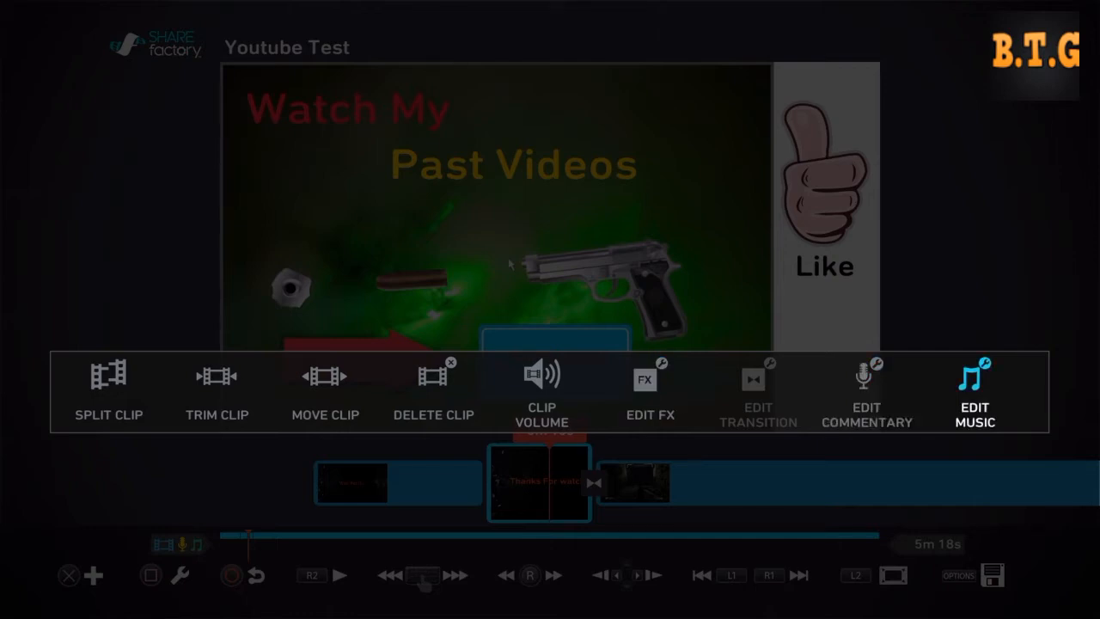
{"action": "left_click", "coordinate": [324, 387]}
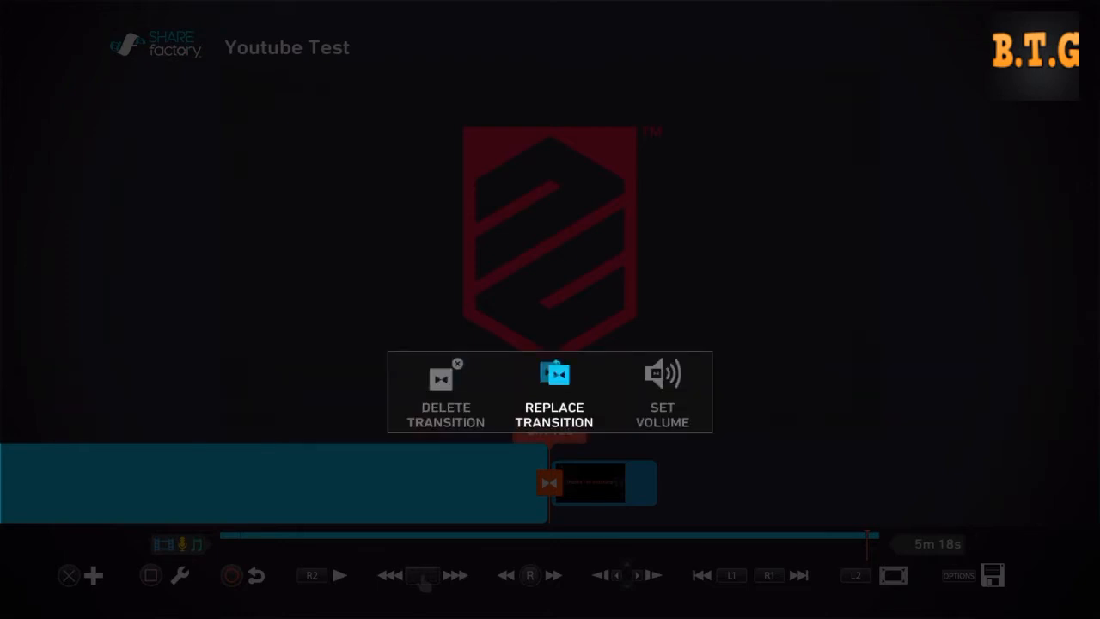
{"action": "left_click", "coordinate": [554, 392]}
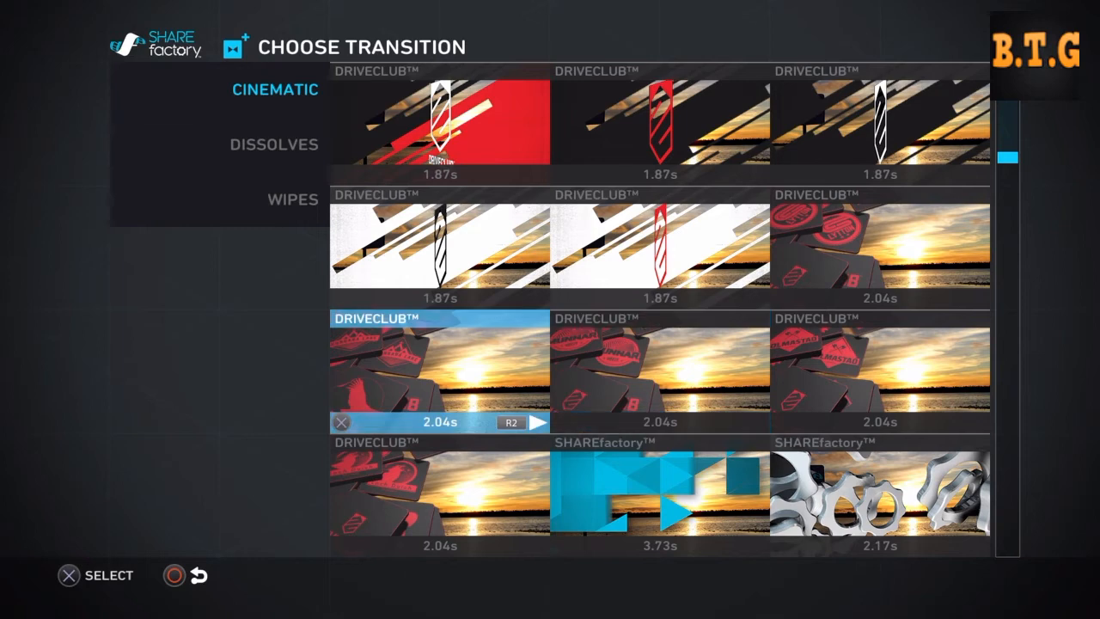
{"action": "left_click", "coordinate": [273, 143]}
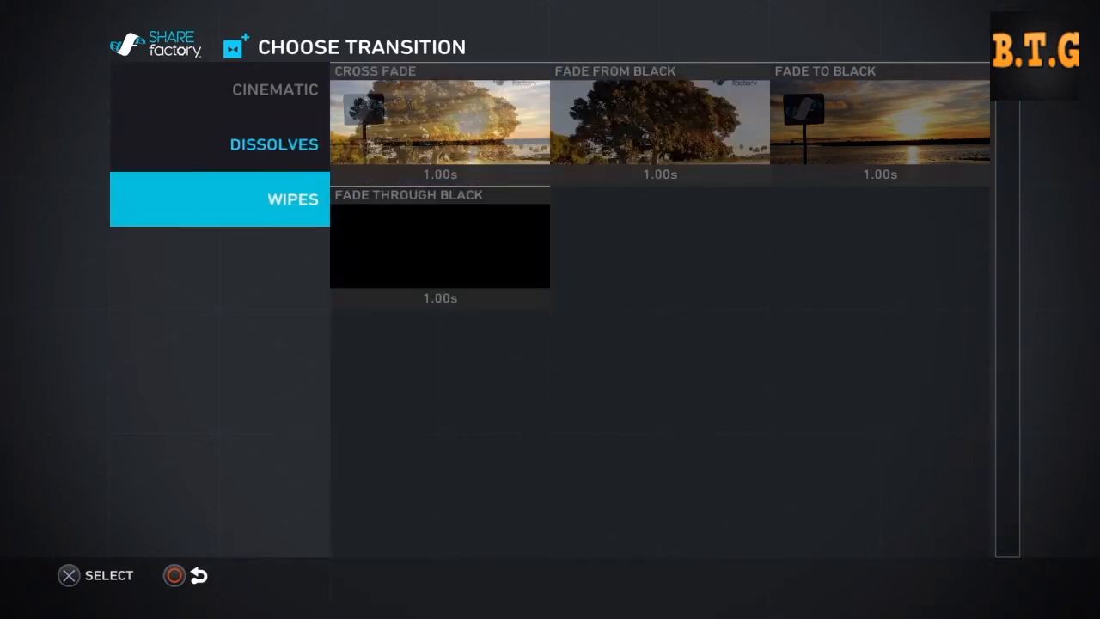
{"action": "left_click", "coordinate": [293, 199]}
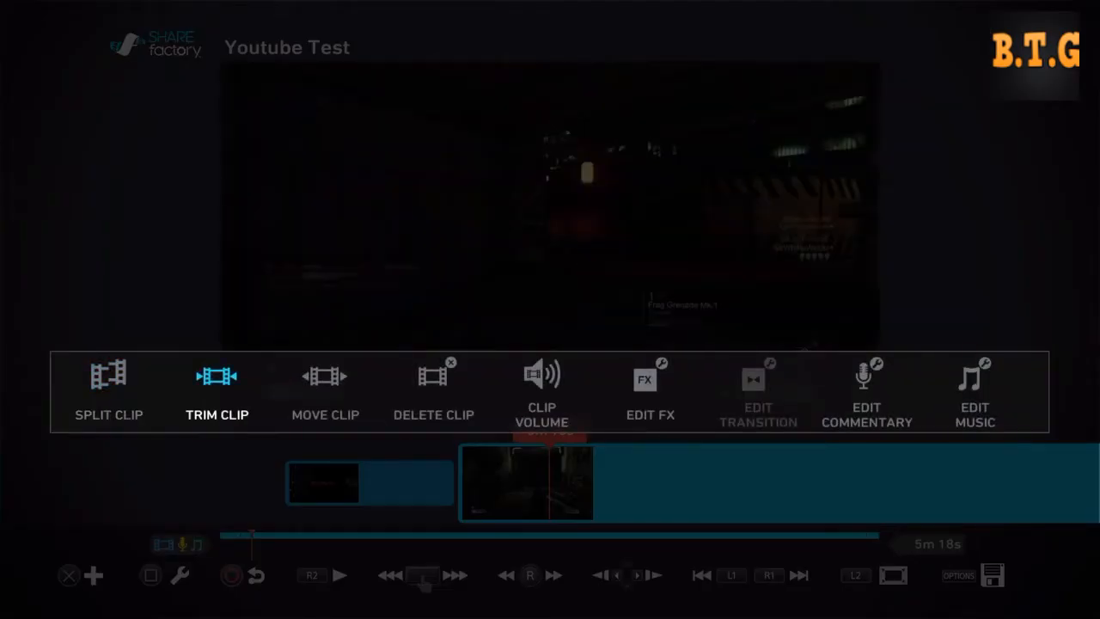
Close the clip options and open the add-content menu at the 0m 10s mark
{"action": "left_click", "coordinate": [541, 378]}
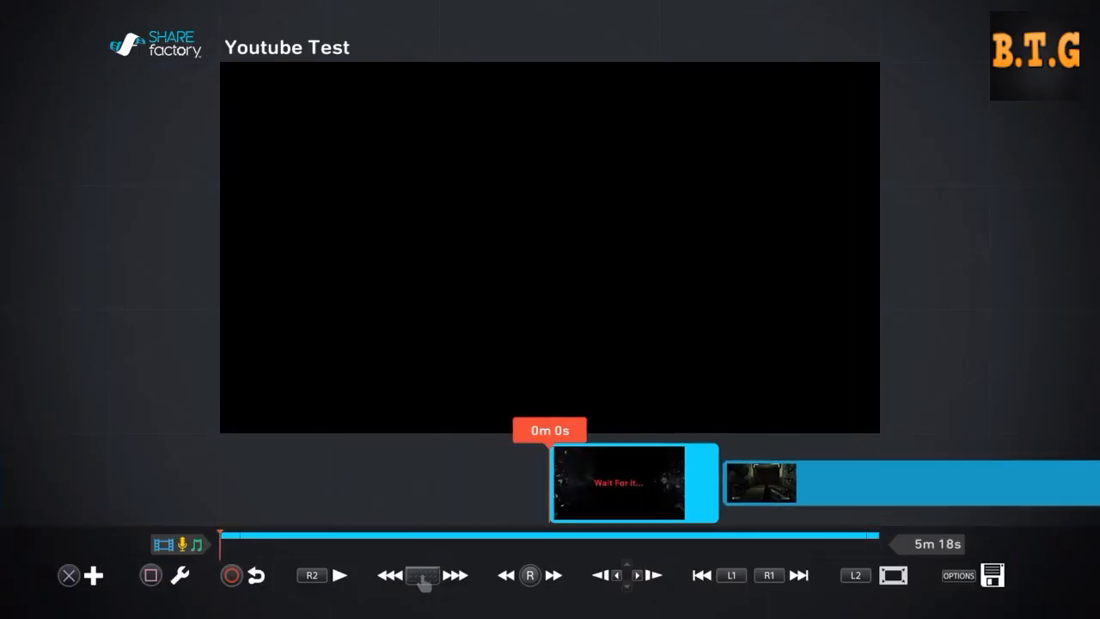
{"action": "left_click", "coordinate": [341, 573]}
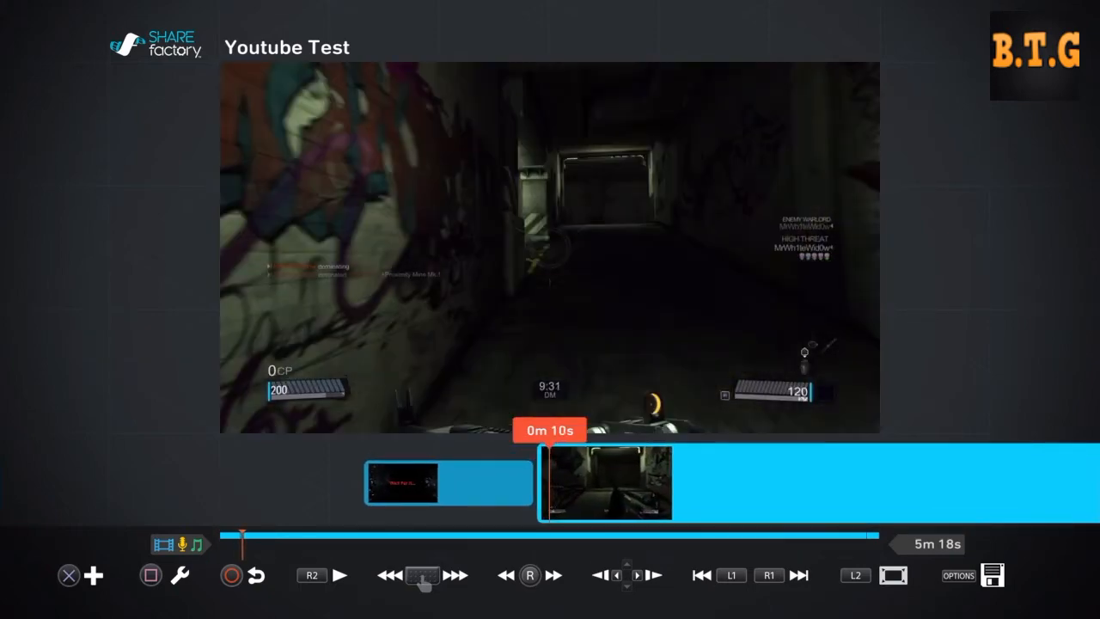
{"action": "left_click", "coordinate": [96, 575]}
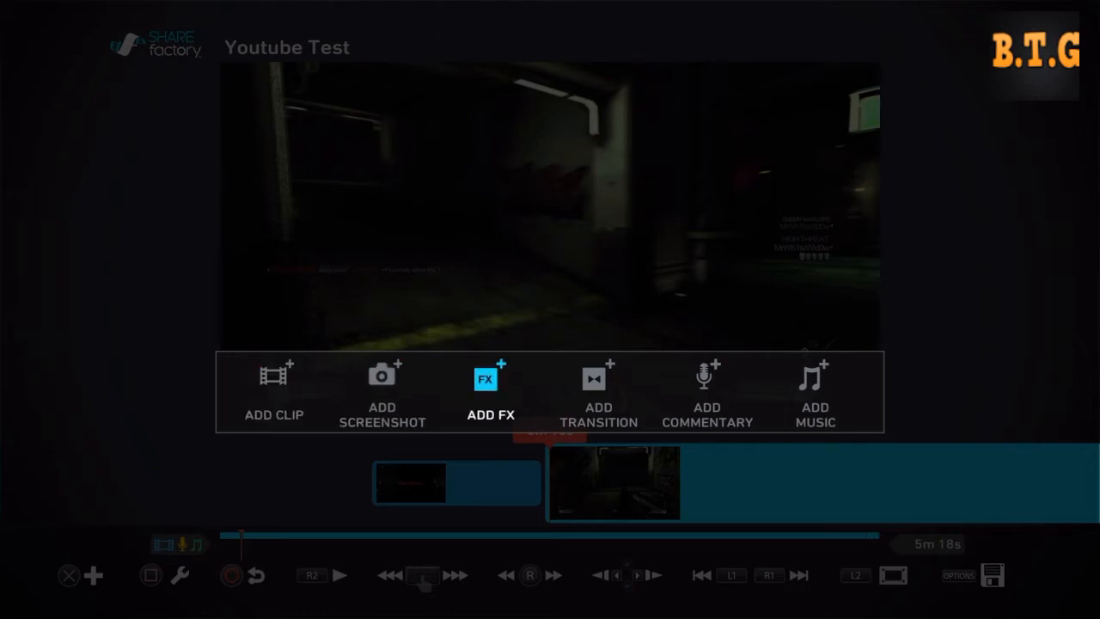
Add the B.T.G sticker and shrink it into the video's top-right corner
{"action": "left_click", "coordinate": [486, 380]}
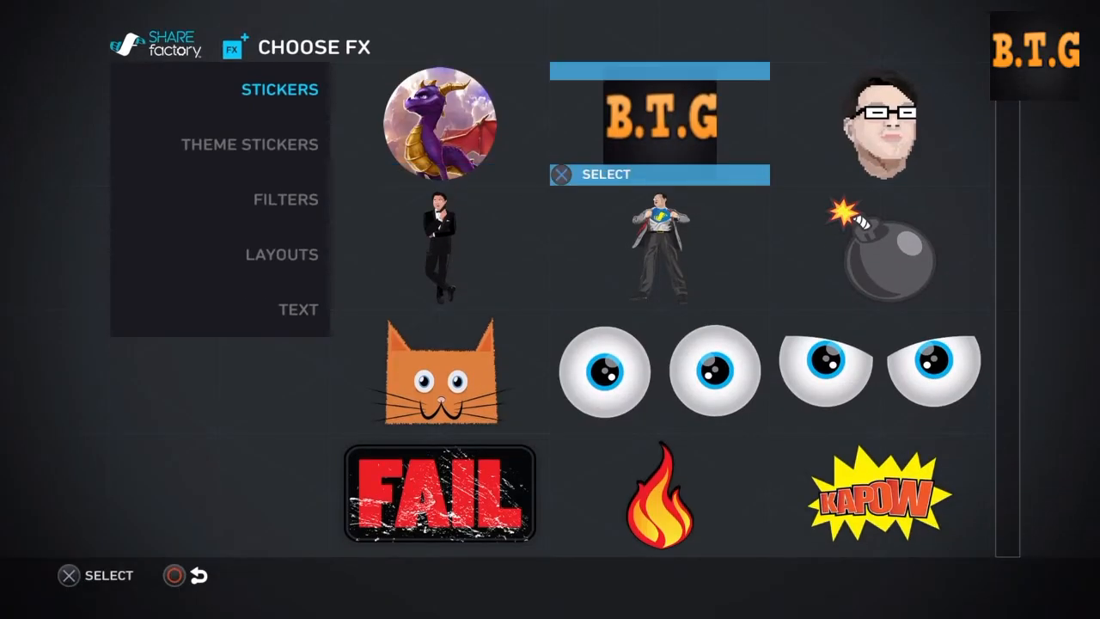
{"action": "left_click", "coordinate": [657, 120]}
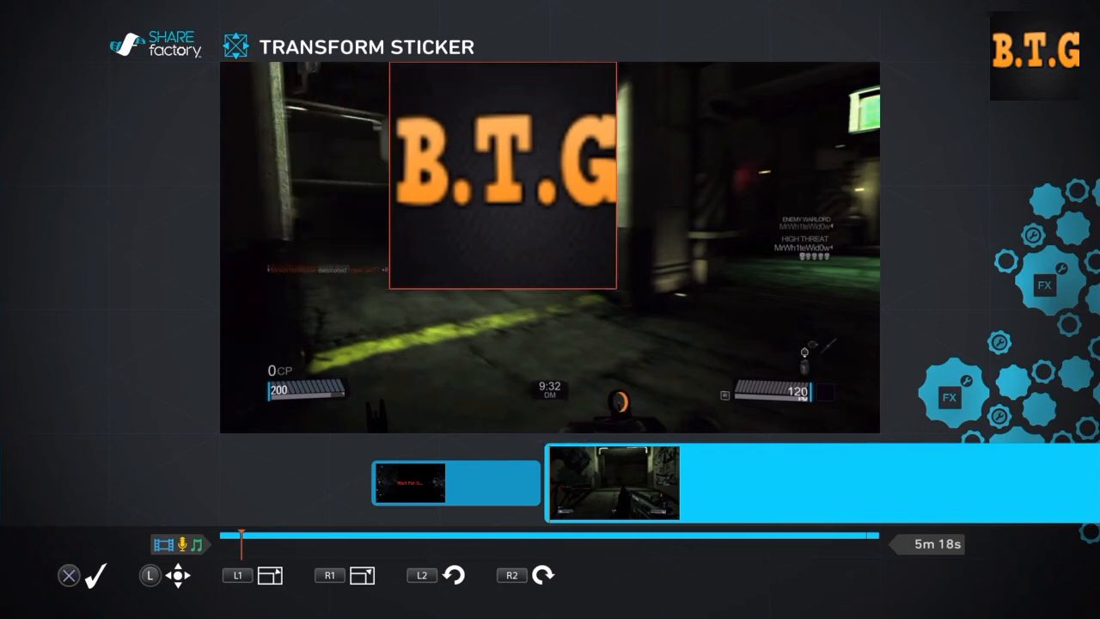
{"action": "left_click_drag", "start_coordinate": [503, 176], "coordinate": [774, 159]}
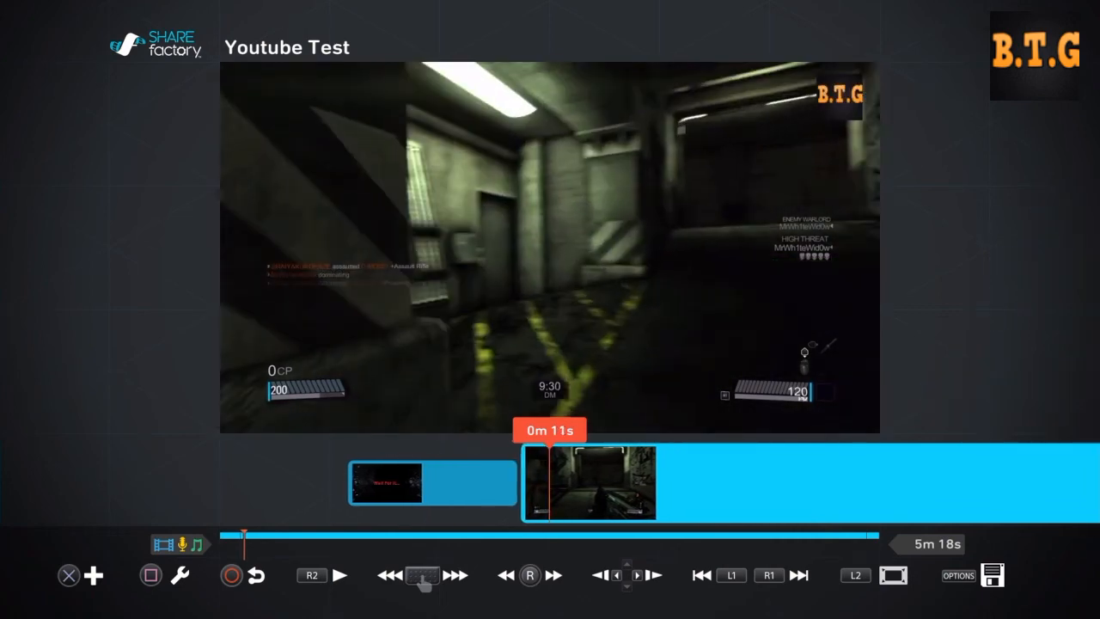
{"action": "left_click", "coordinate": [342, 575]}
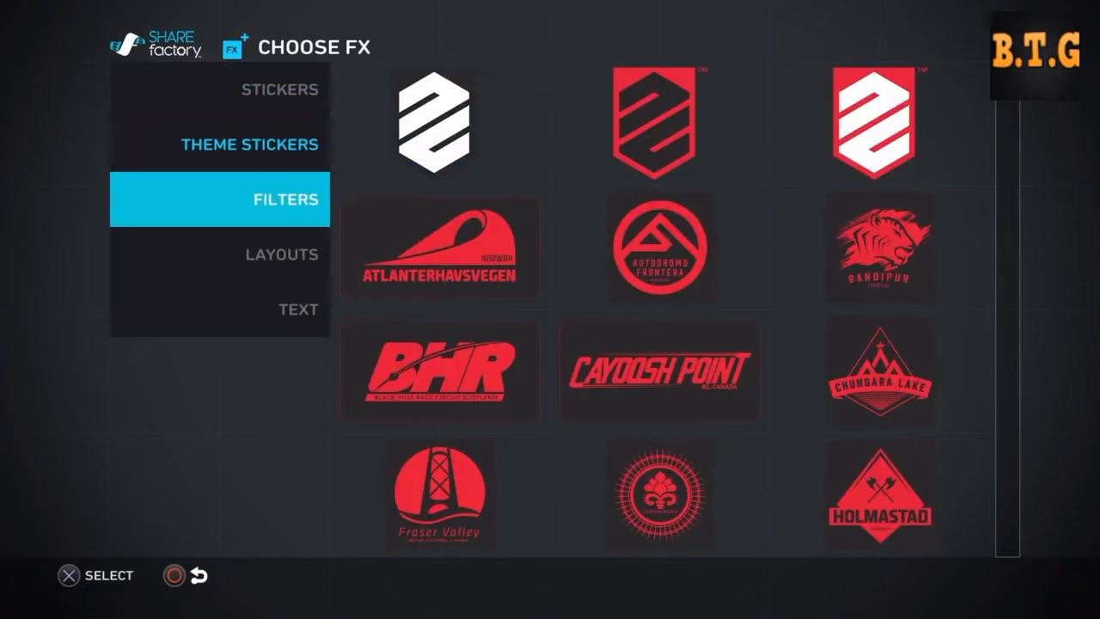
Switch the effects chooser to the Text category and pick the bold font
{"action": "left_click", "coordinate": [282, 255]}
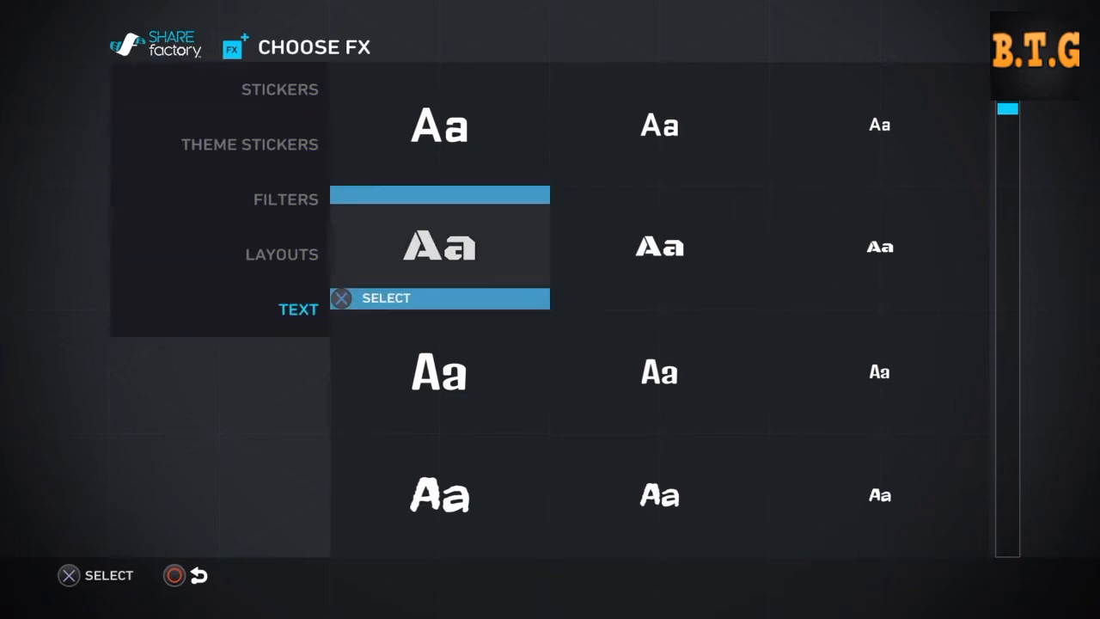
{"action": "key", "text": "circle"}
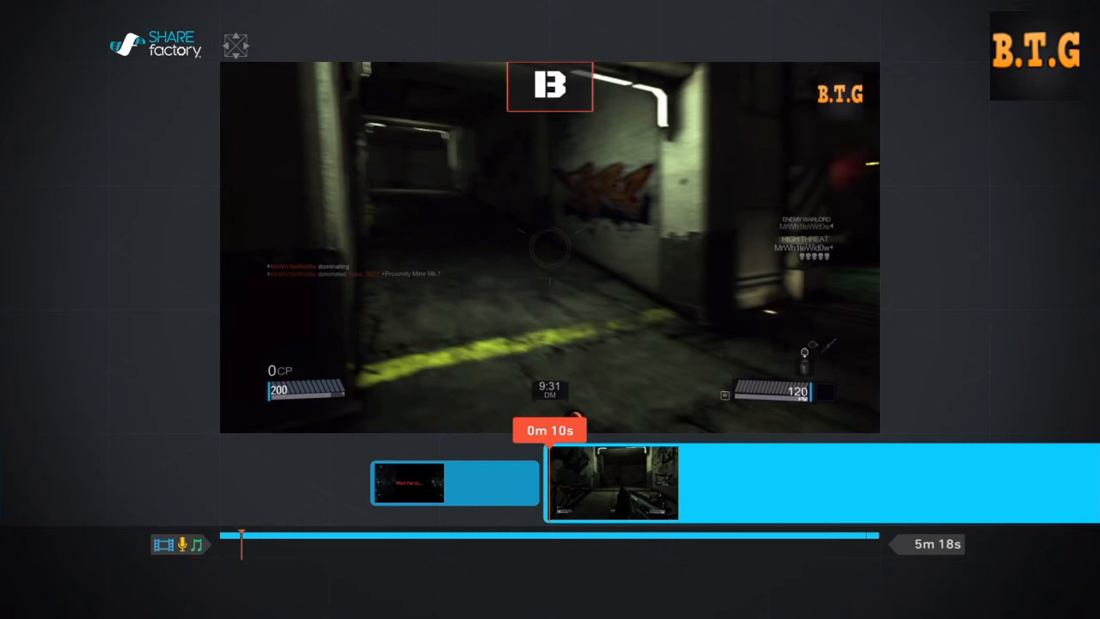
Type 'BlackLight' as the text and set its colour to red
{"action": "type", "text": "BlackLight"}
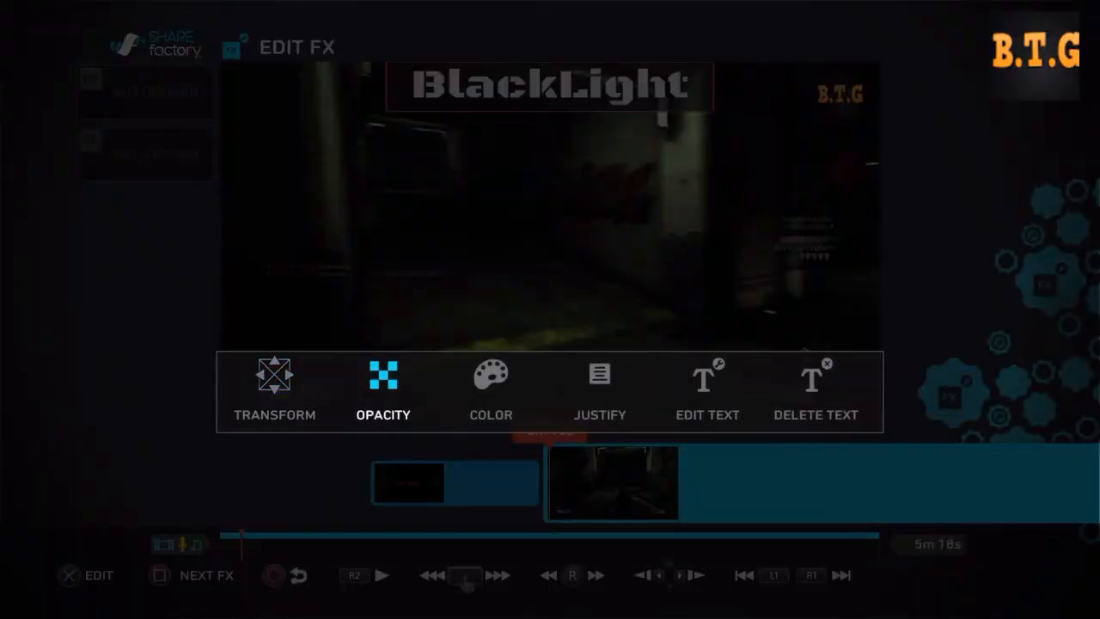
{"action": "left_click", "coordinate": [491, 382]}
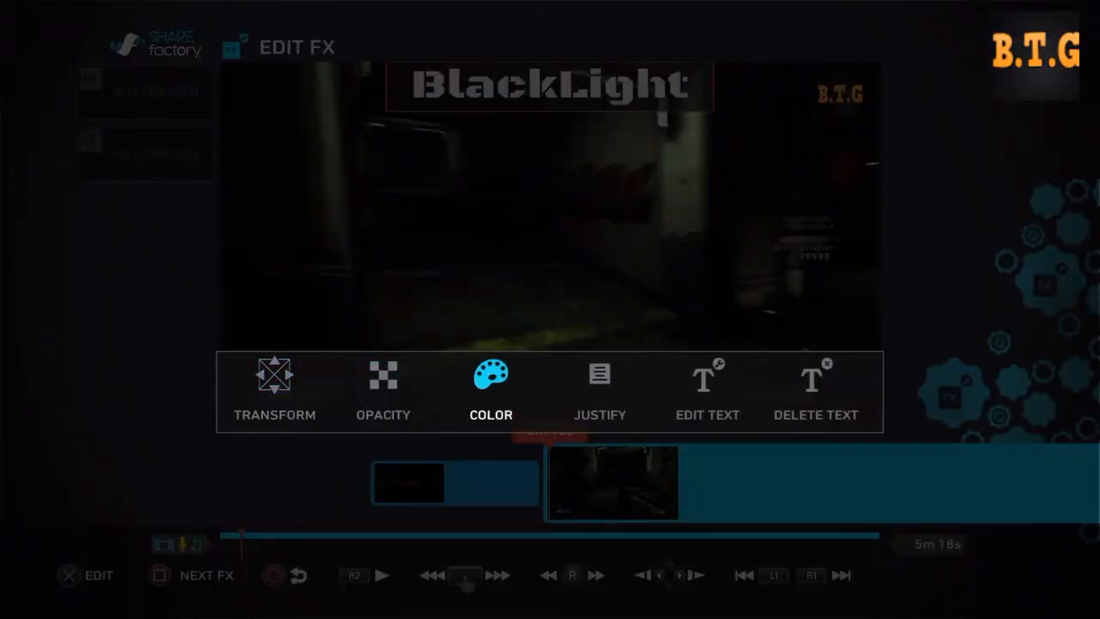
{"action": "left_click", "coordinate": [491, 379]}
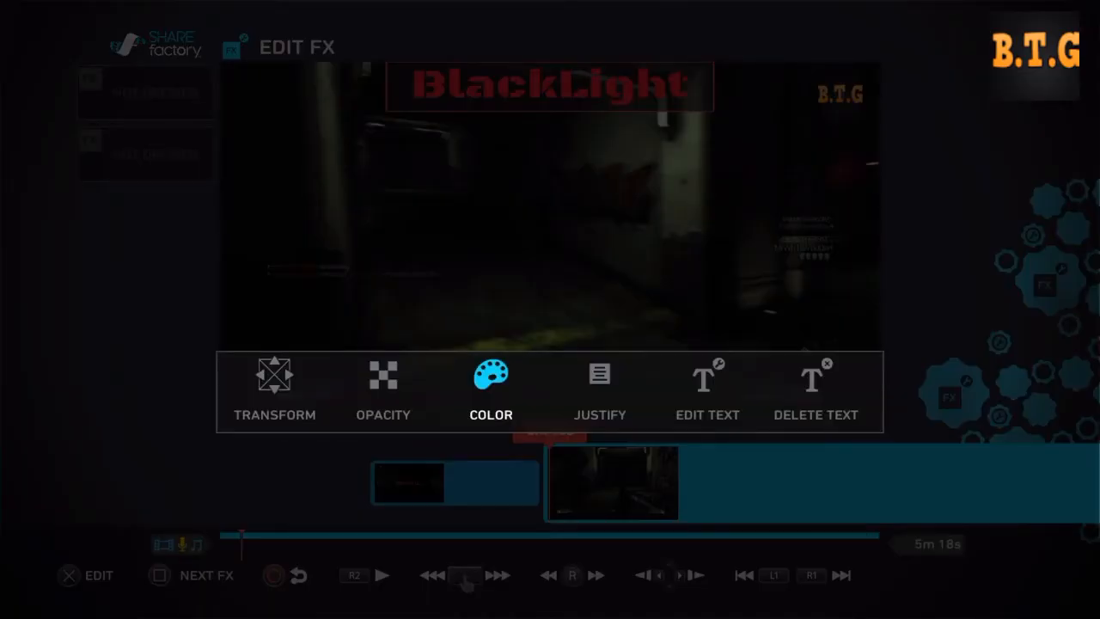
{"action": "left_click", "coordinate": [274, 377]}
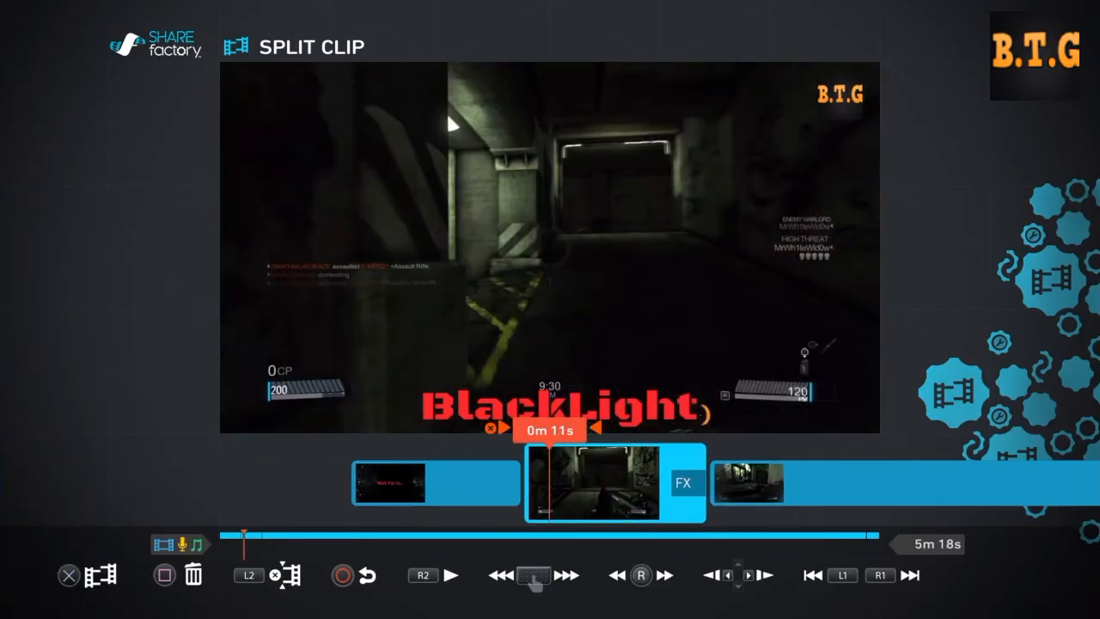
Play back the split clip to review the separated pieces
{"action": "left_click", "coordinate": [452, 575]}
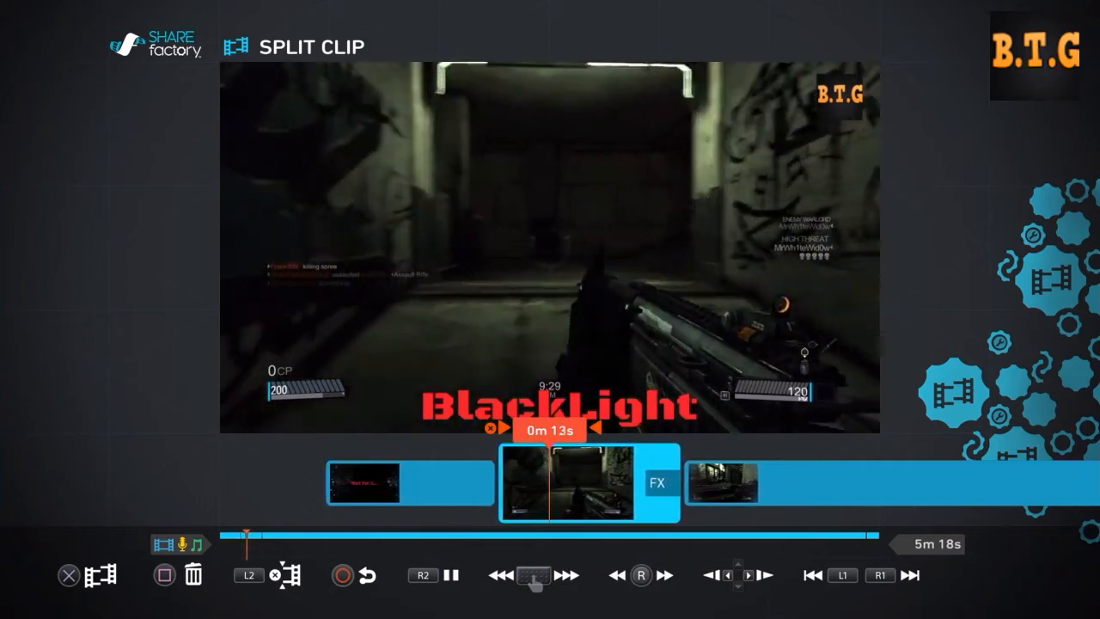
{"action": "left_click", "coordinate": [540, 578]}
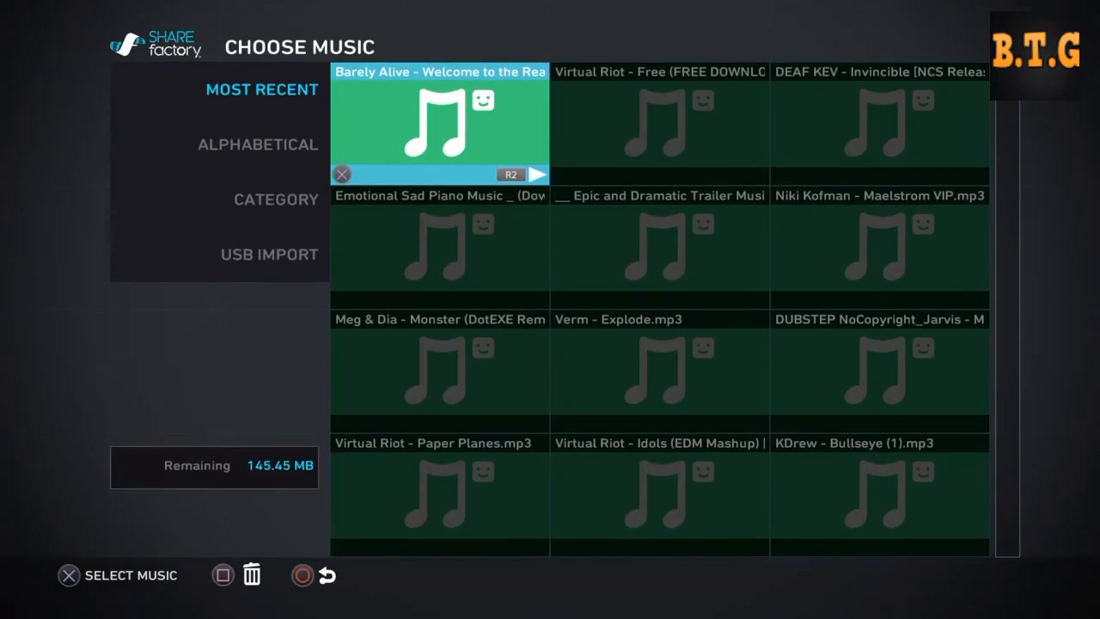
Scroll through the Most Recent music tracks to choose a song
{"action": "scroll", "scroll_direction": "down", "scroll_amount": 3}
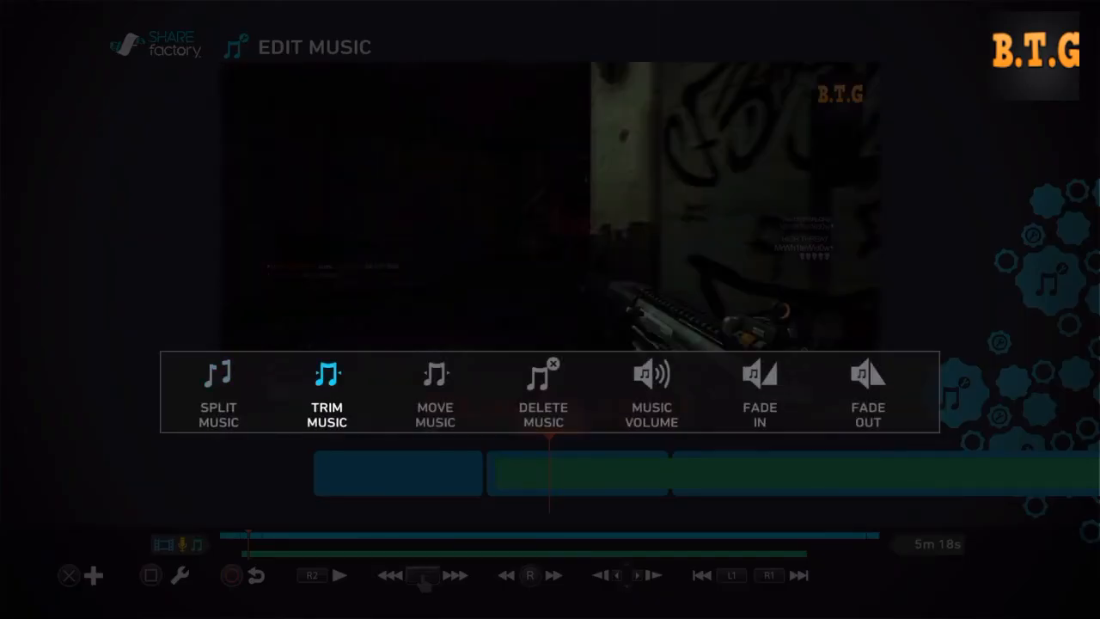
Lower the background music track's volume to 80% and return to the timeline
{"action": "left_click", "coordinate": [650, 391]}
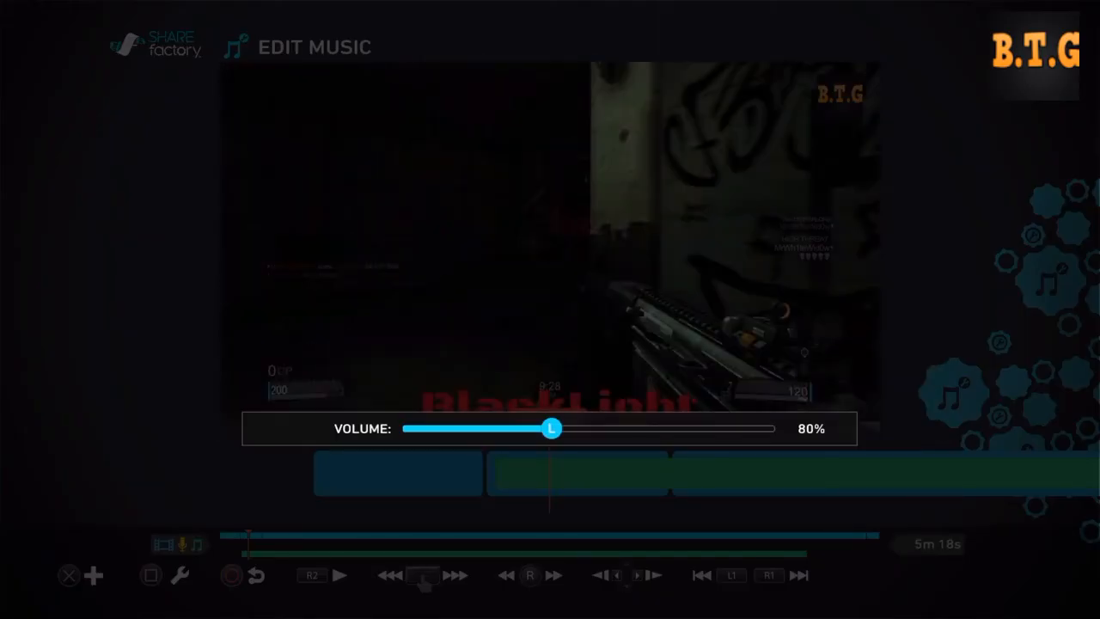
{"action": "left_click_drag", "start_coordinate": [550, 428], "coordinate": [403, 428]}
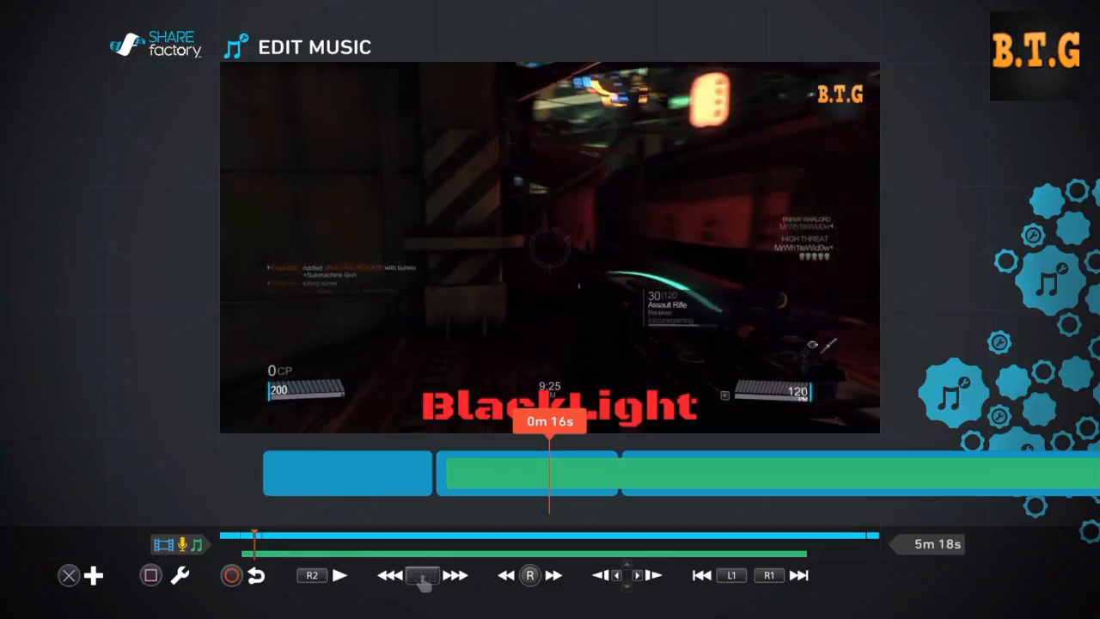
{"action": "left_click", "coordinate": [425, 580]}
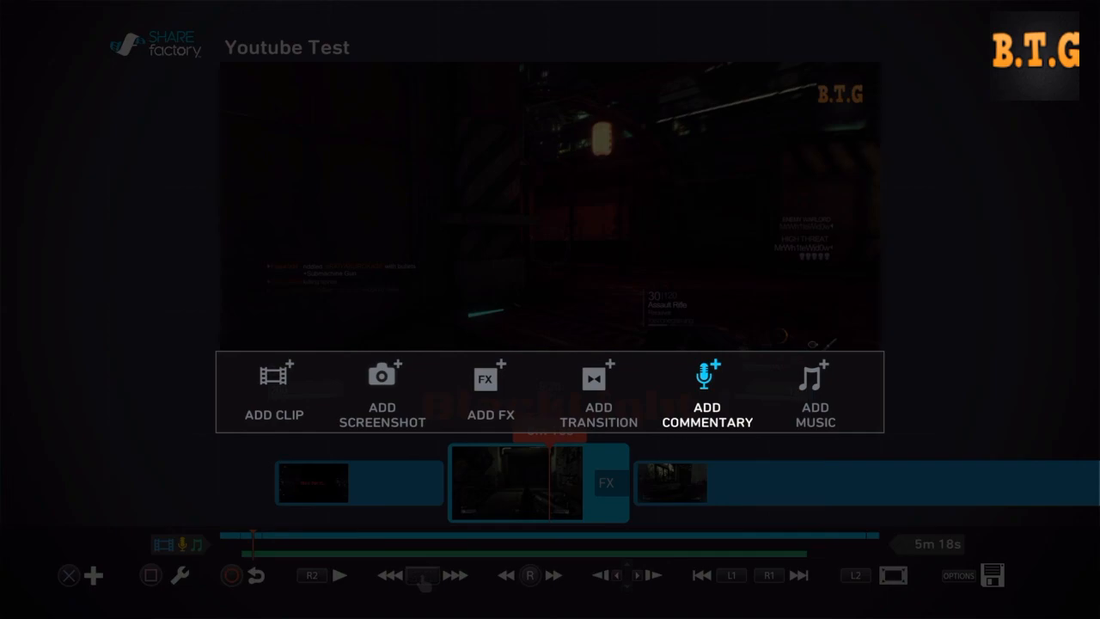
{"action": "left_click", "coordinate": [706, 394]}
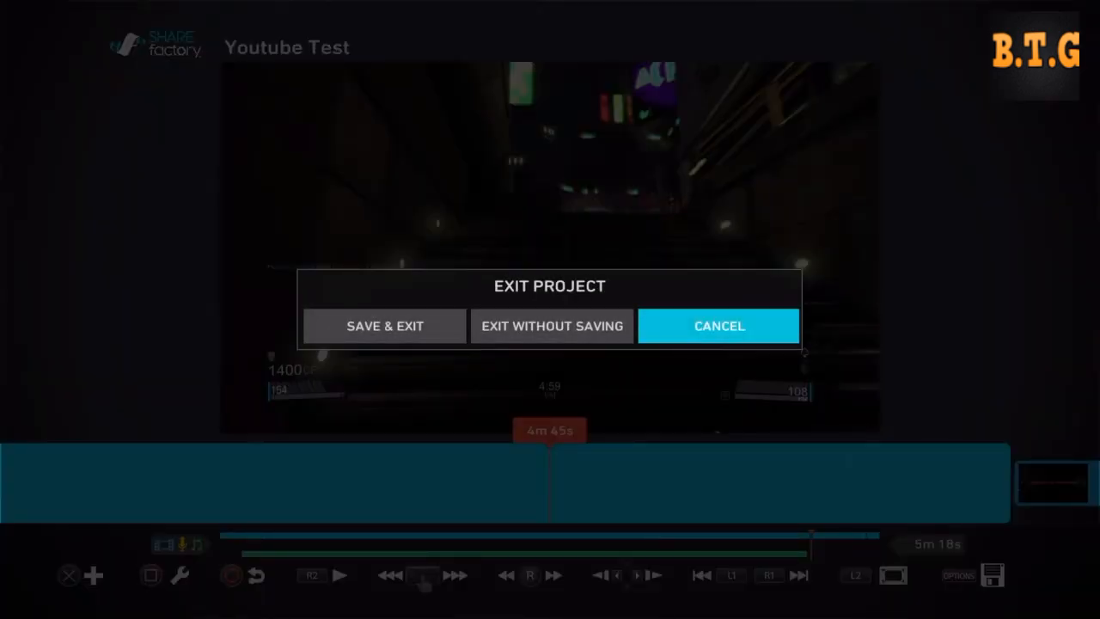
{"action": "left_click", "coordinate": [718, 326]}
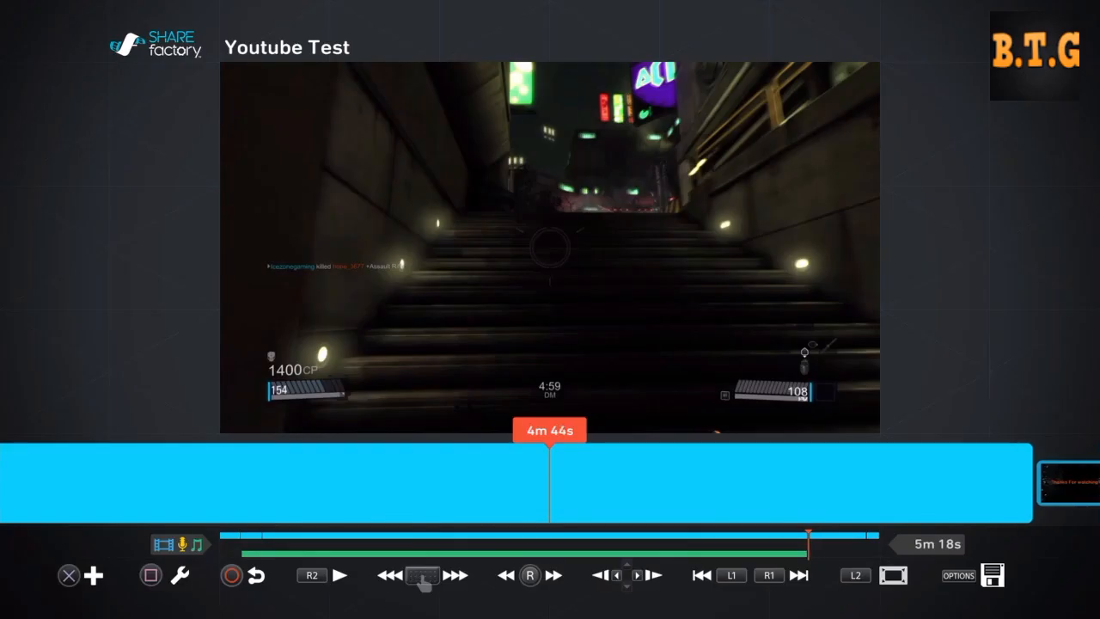